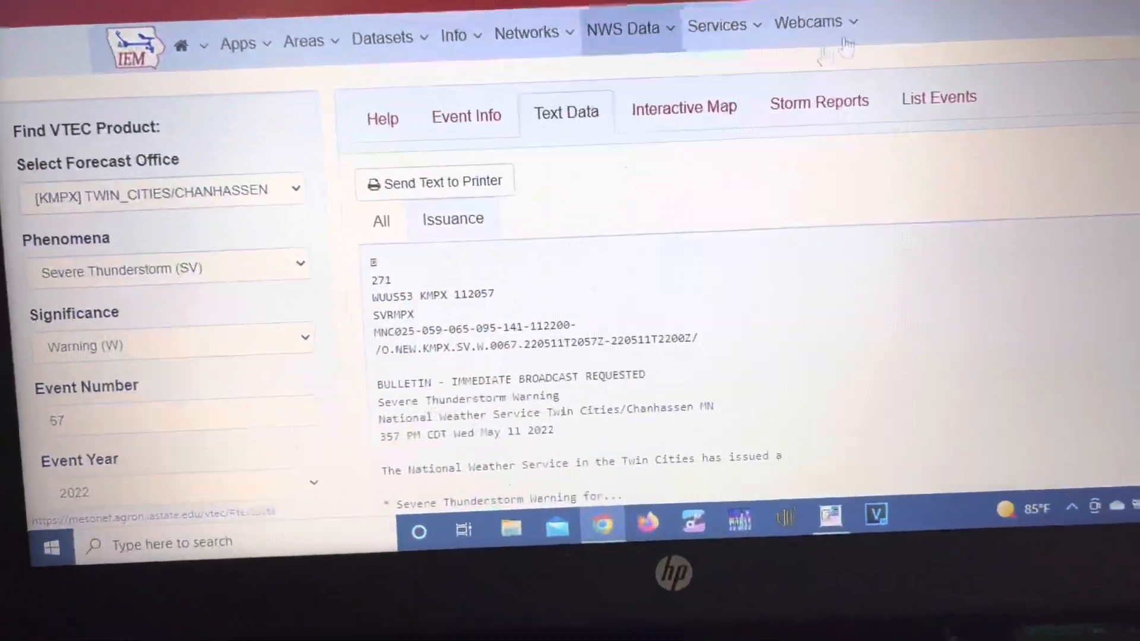
Scroll the Warning 67 bulletin past the county list to the HAZARD, SOURCE and IMPACT lines.
scroll(down, 3)
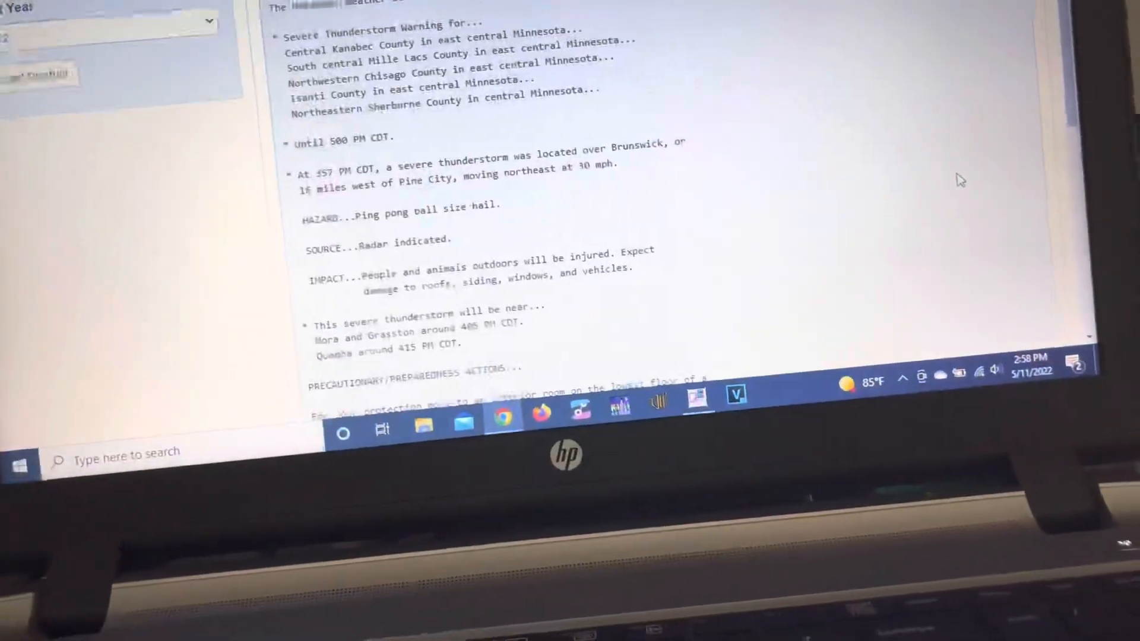
Scroll to the bulletin's && and LAT...LON lines, then bring up the page's context menu.
scroll(down, 3)
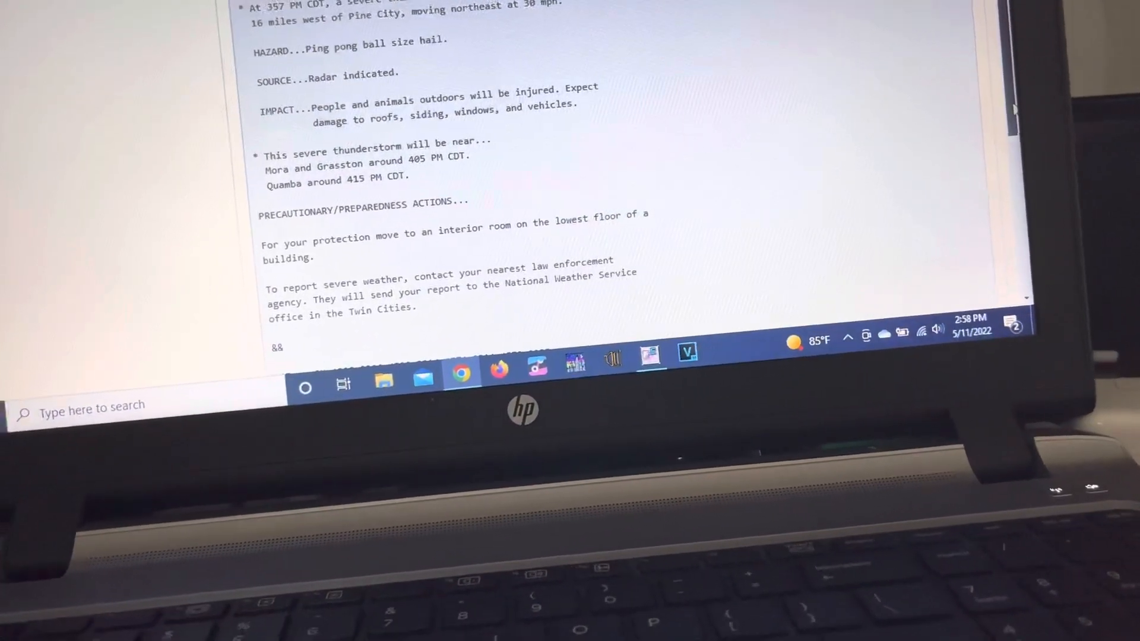
scroll(down, 3)
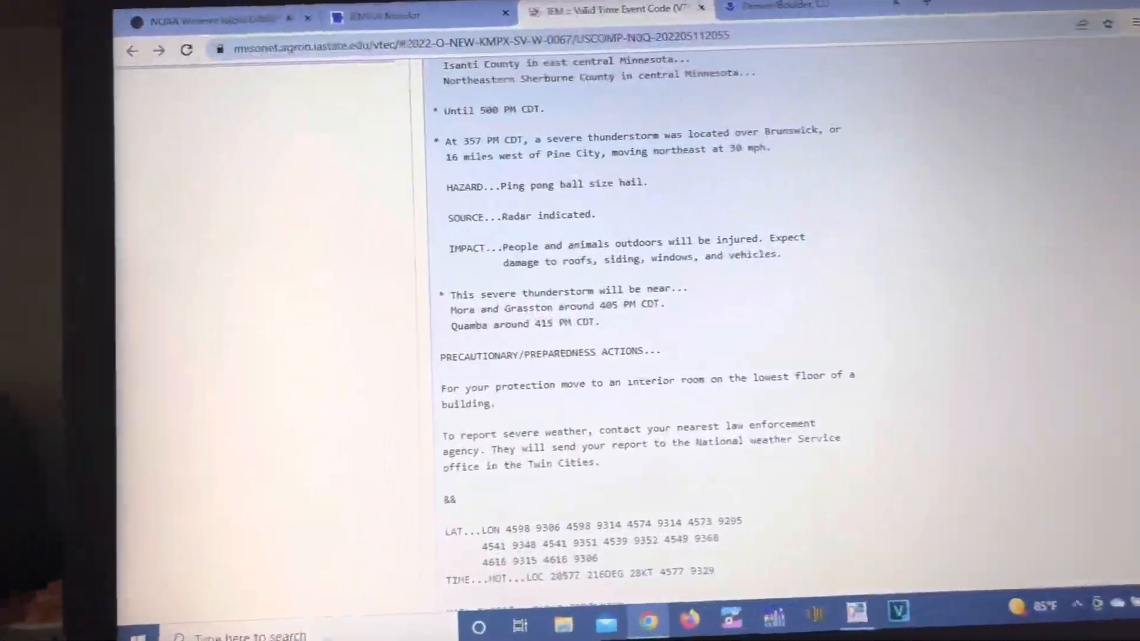
scroll(down, 3)
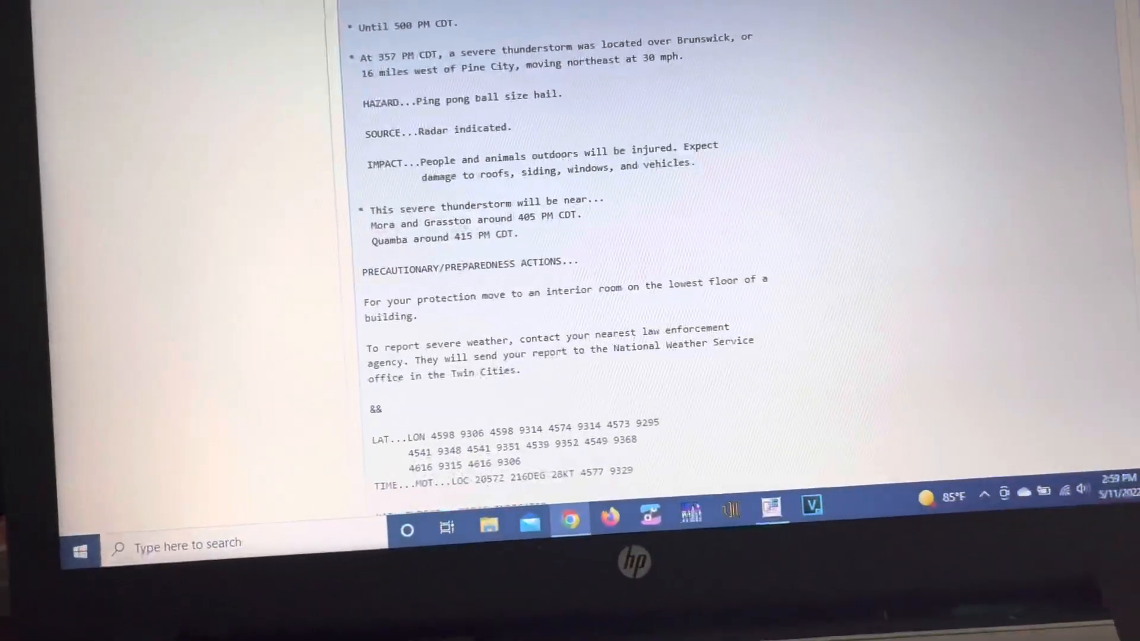
right_click(570, 519)
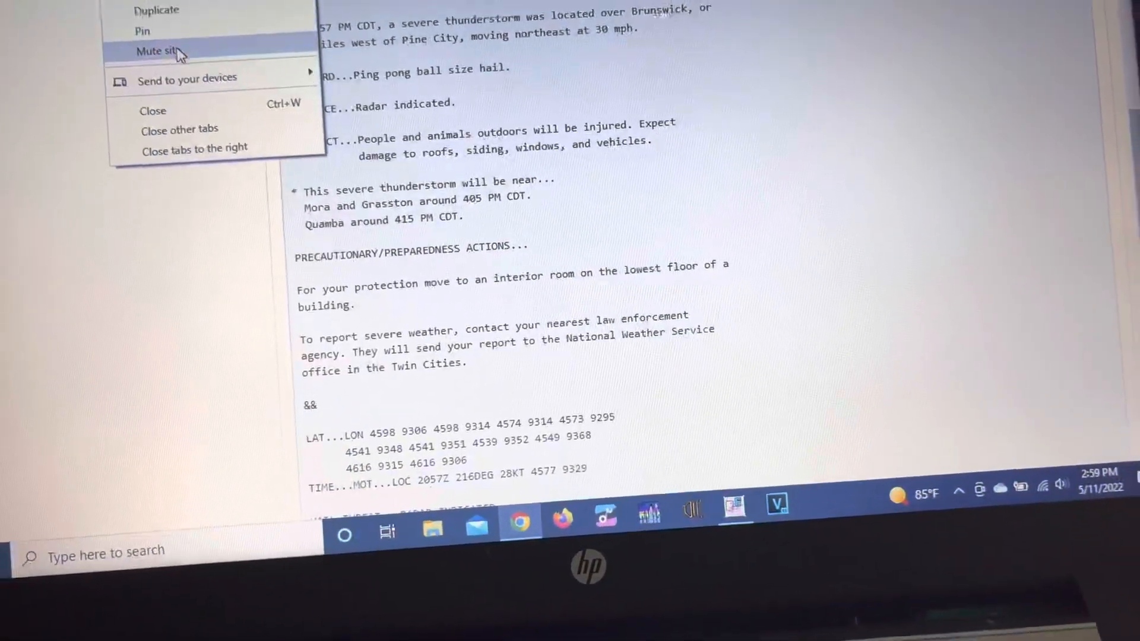